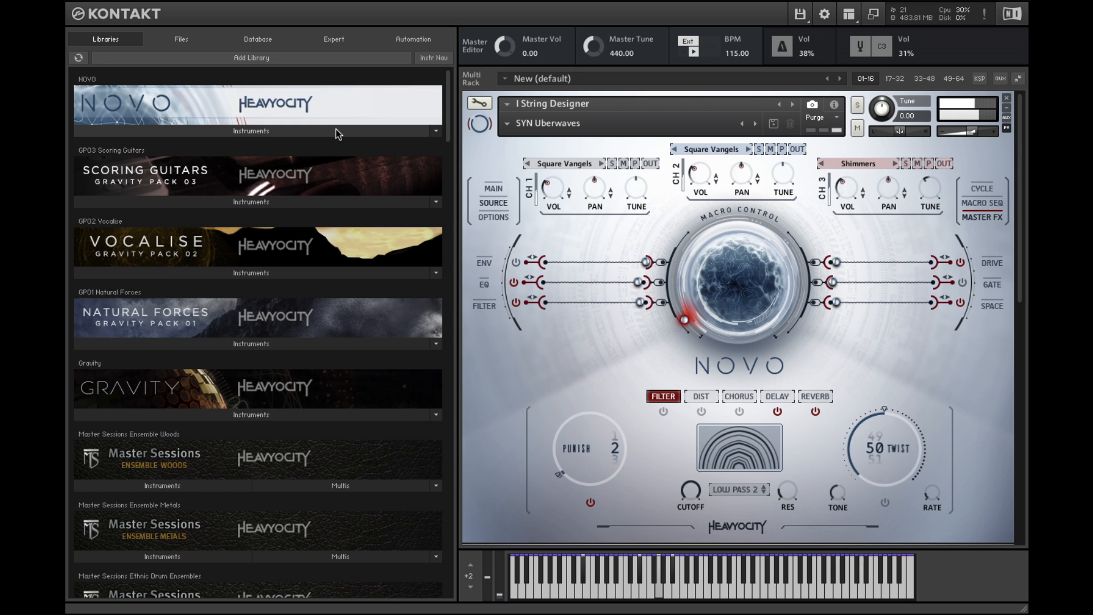
- Expand NOVO's Instruments folder to reveal String Designer and Loop Designer
click(251, 131)
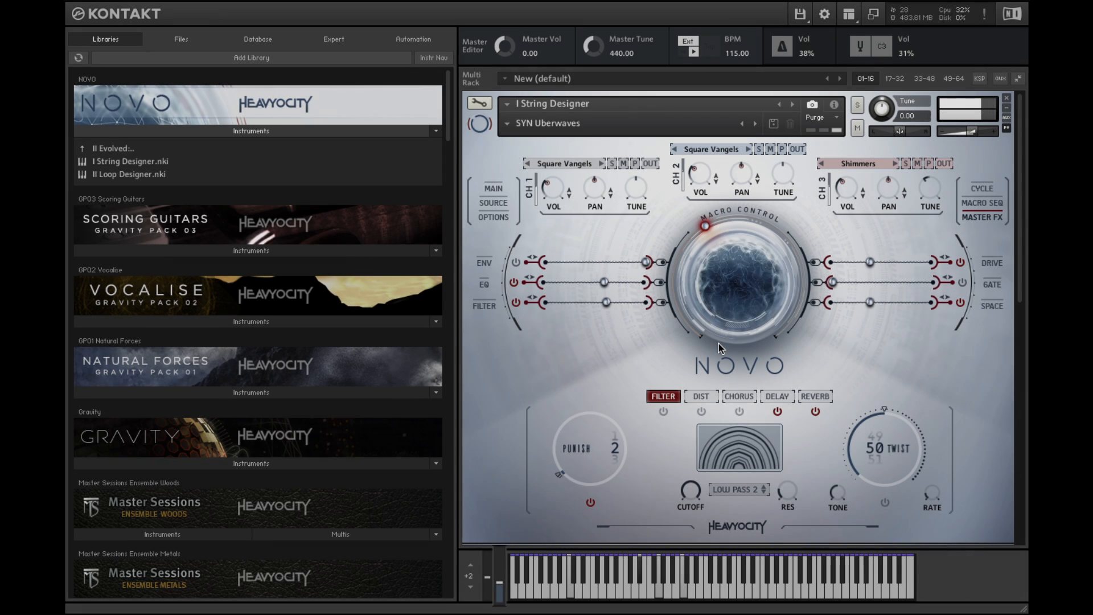
- Show NOVO's SPACE page with channel 1's delay and reverb settings
click(981, 202)
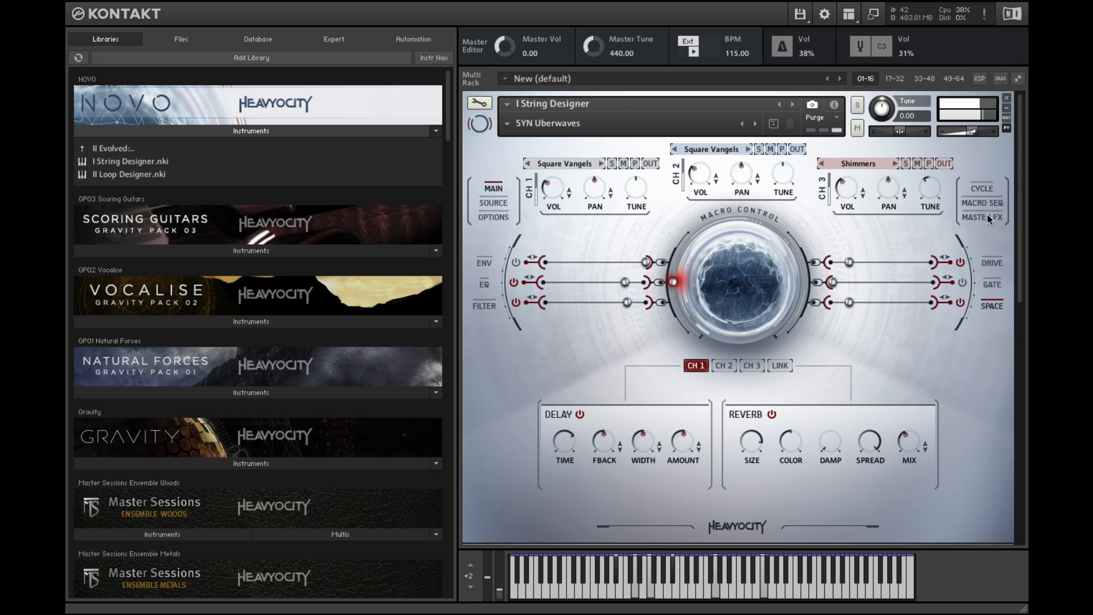
- Load the DND Airy With Some Grit (ARP) preset and display channel 1's gate pattern
click(982, 203)
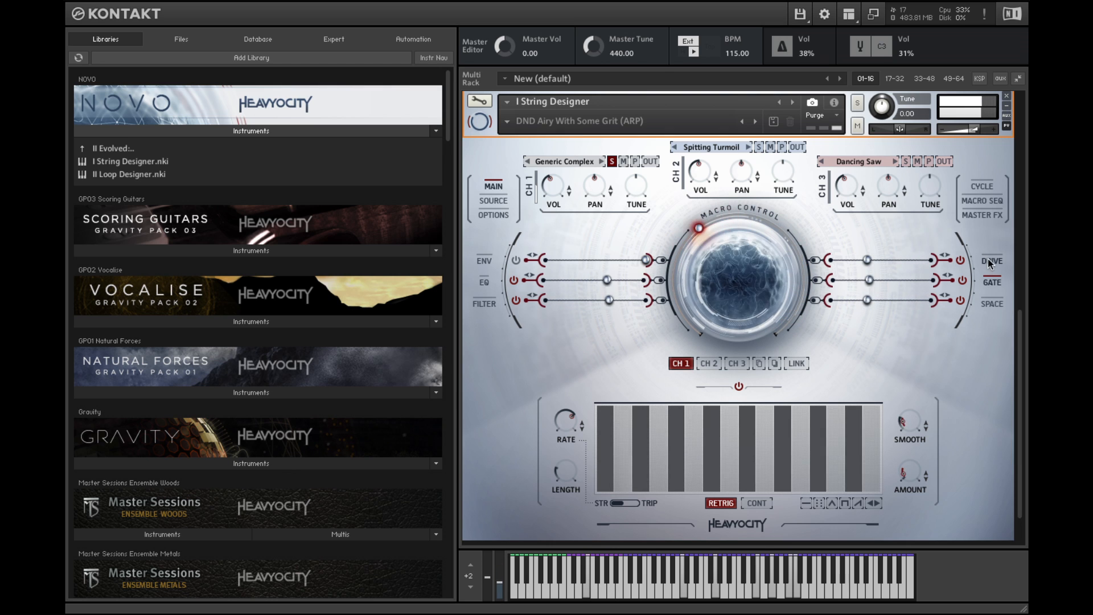
- Review channel 1's DRIVE, FILTER and EQ pages, ending back on DRIVE
click(990, 261)
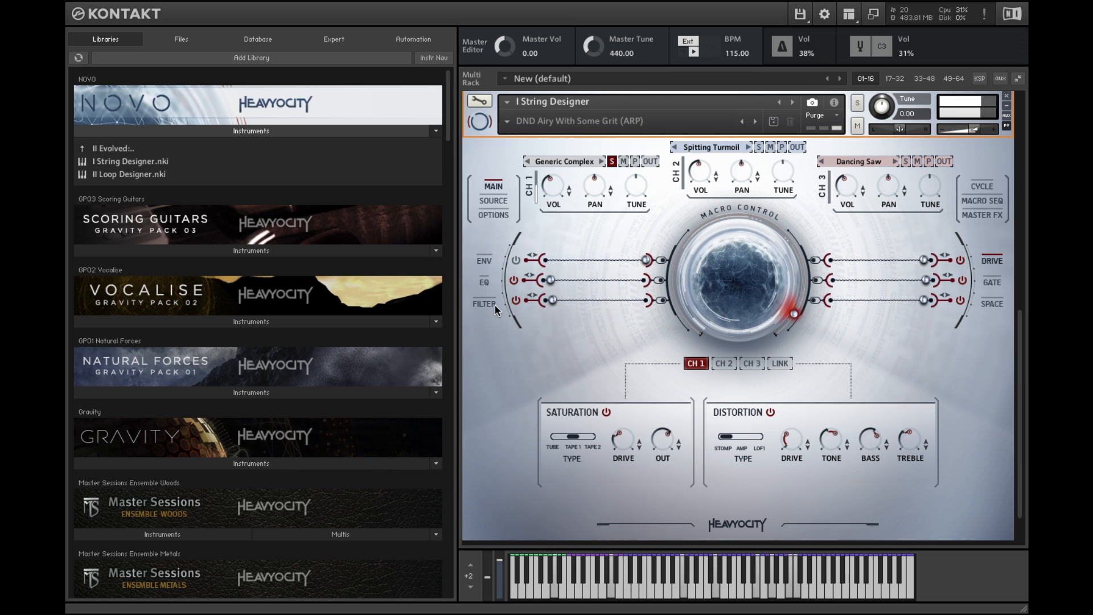
click(484, 305)
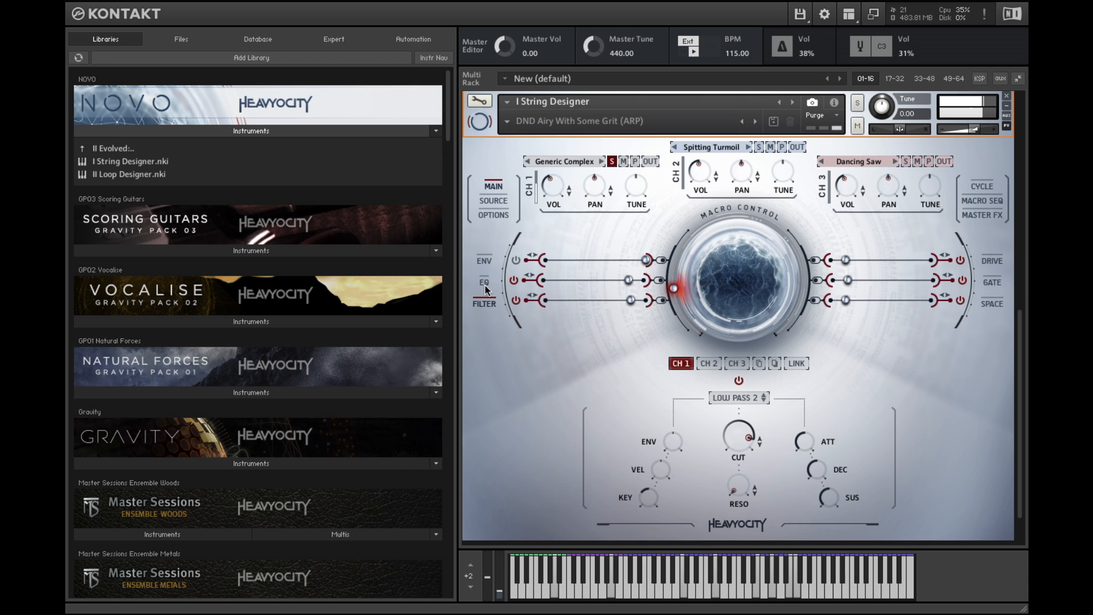
click(483, 283)
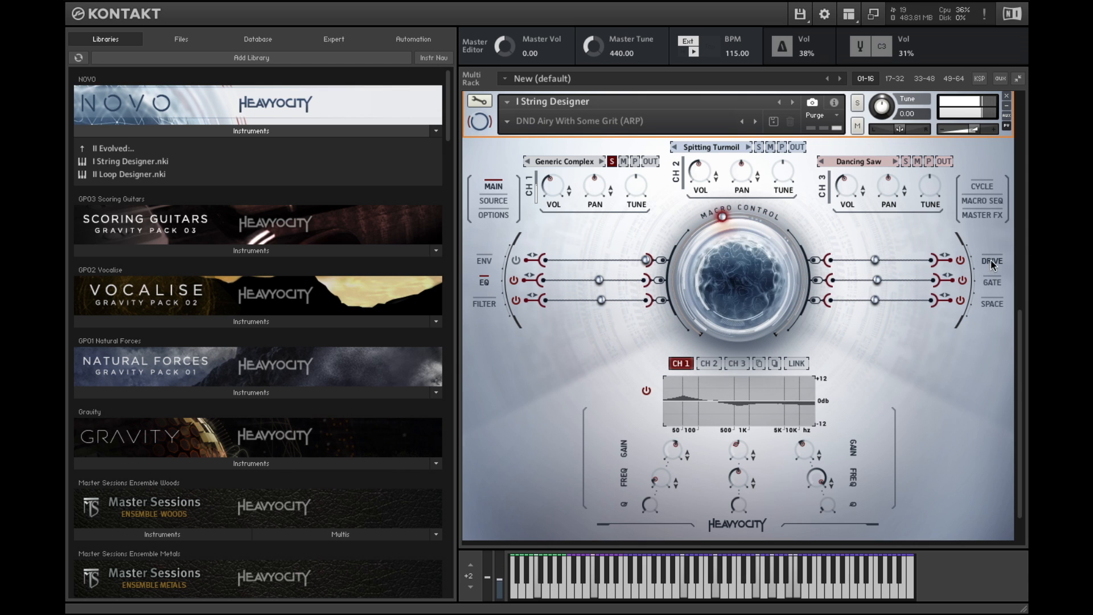
click(991, 261)
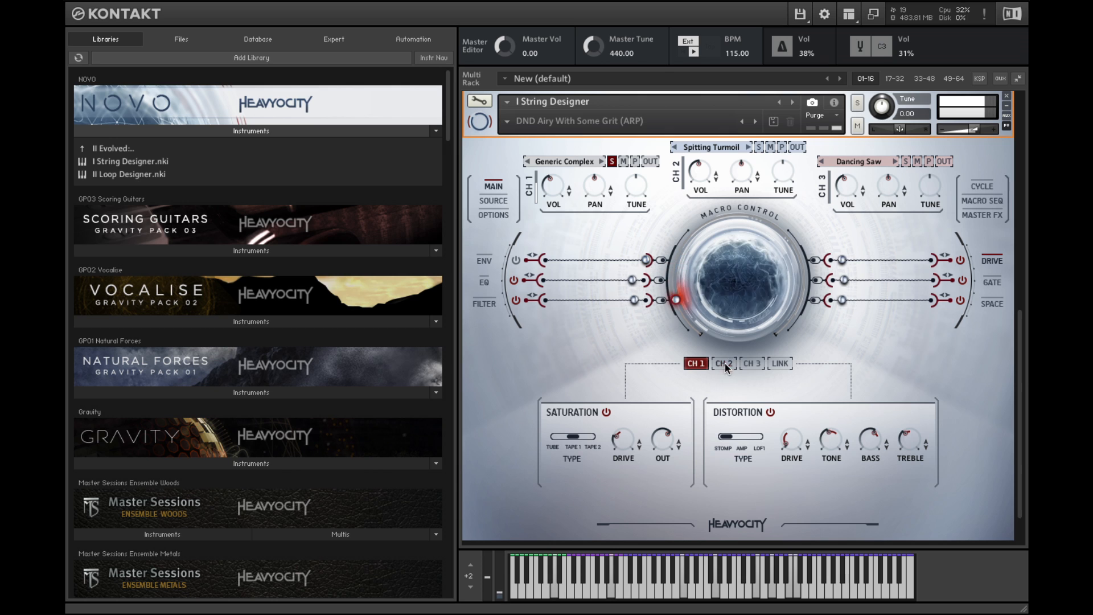
- View channel 2's effect settings, then show the CYCLE arpeggiator page
click(723, 364)
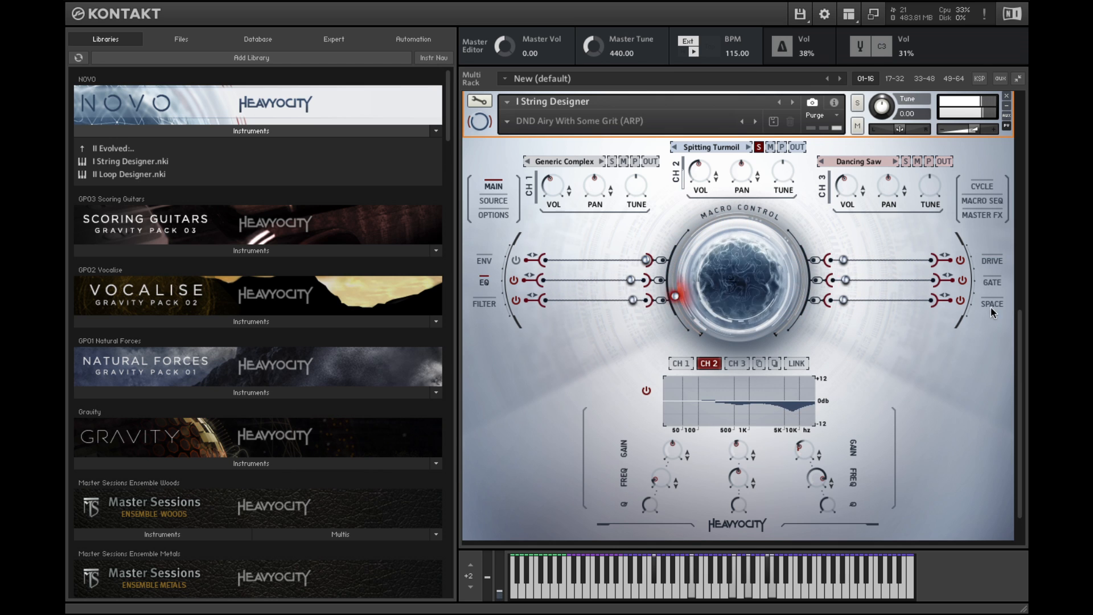
click(991, 304)
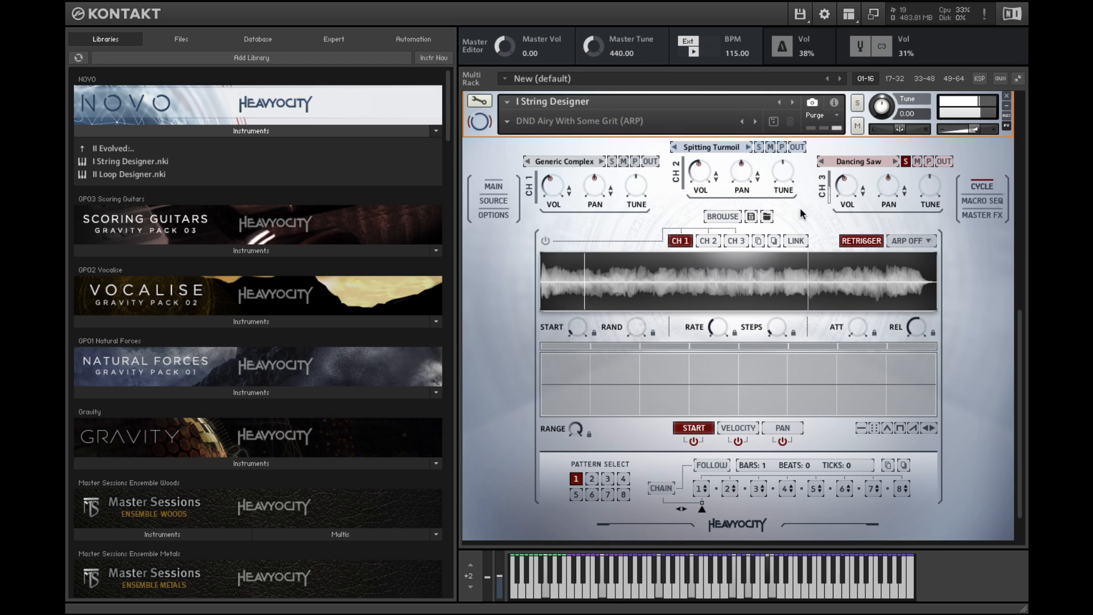
- View channel 3's arpeggiator pattern, then its drive settings from the main view
click(735, 240)
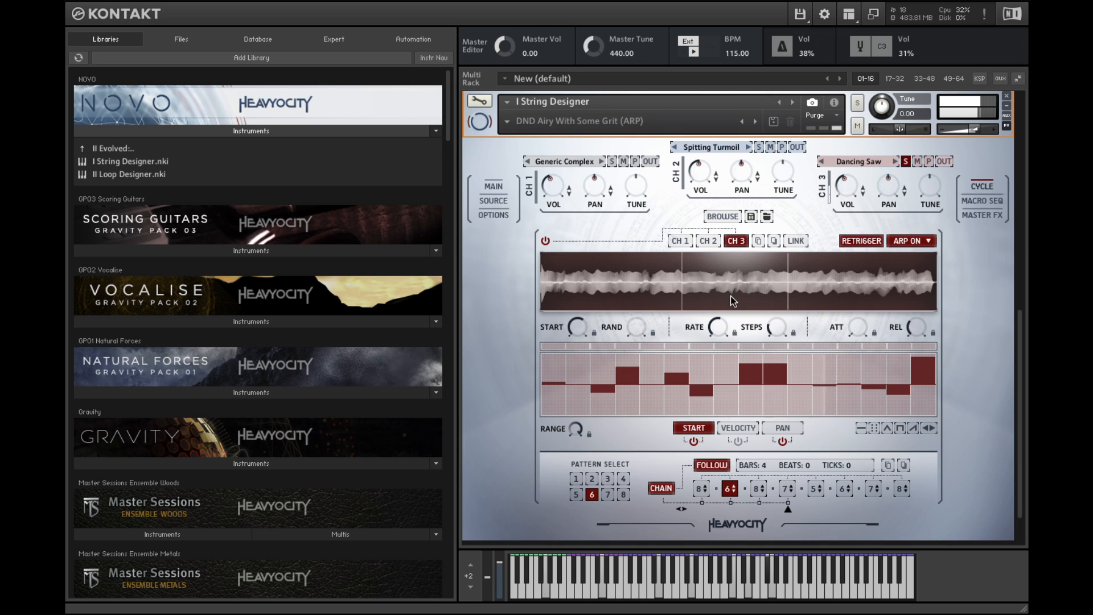
click(621, 495)
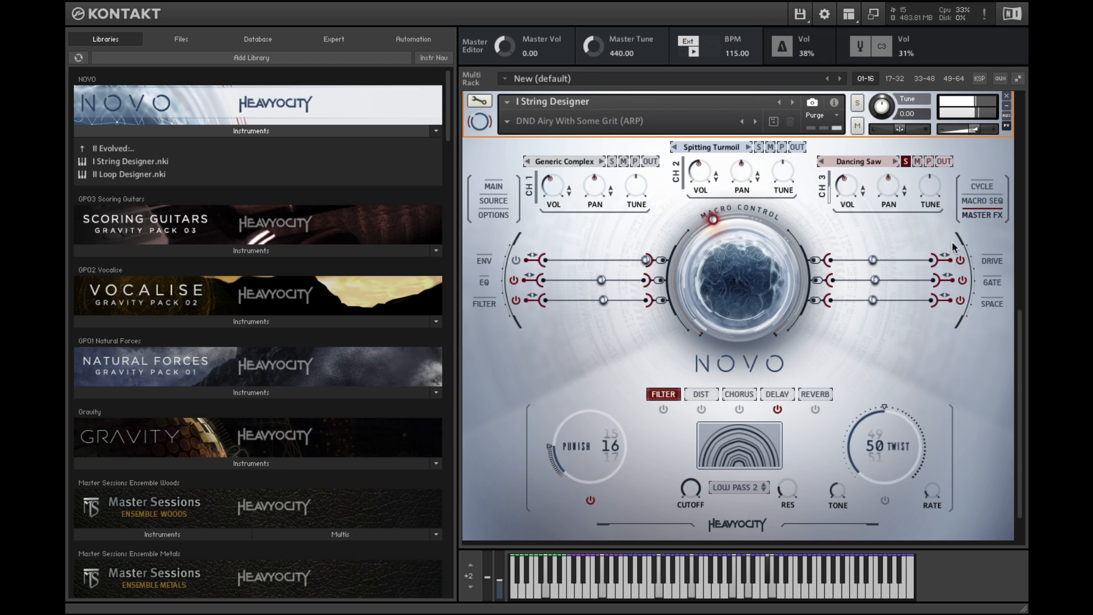
click(700, 394)
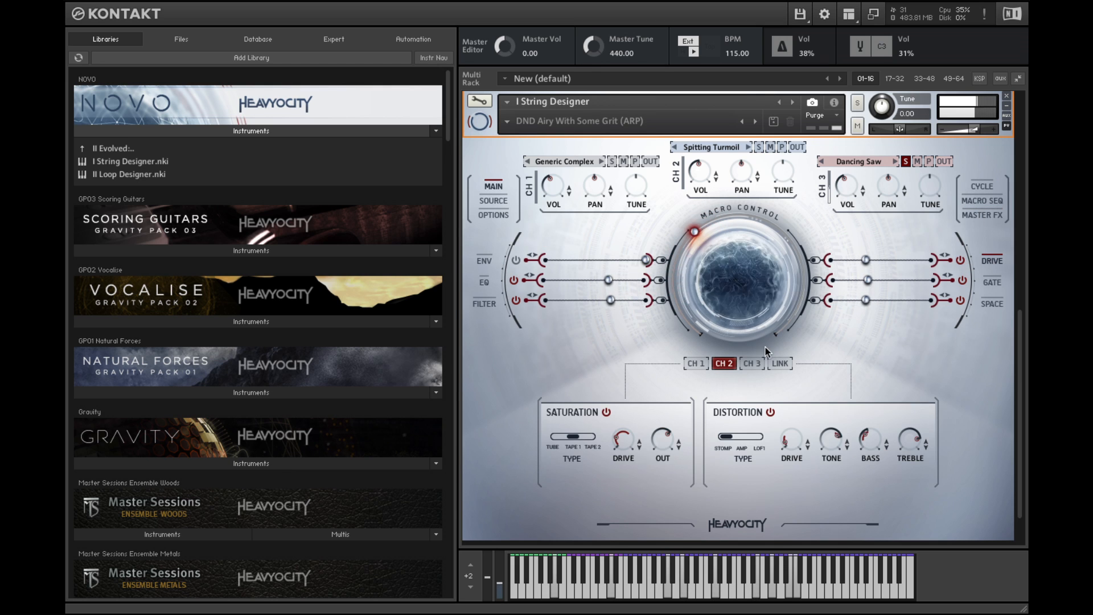
click(751, 364)
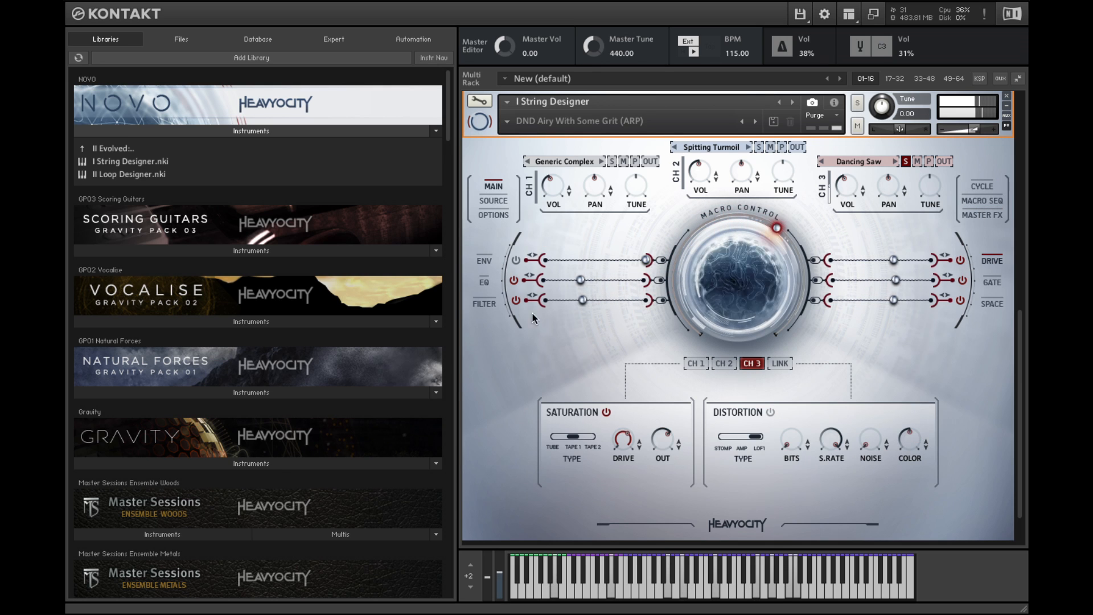
- Show channel 3's filter and delay/reverb pages and solo channel 3
click(483, 303)
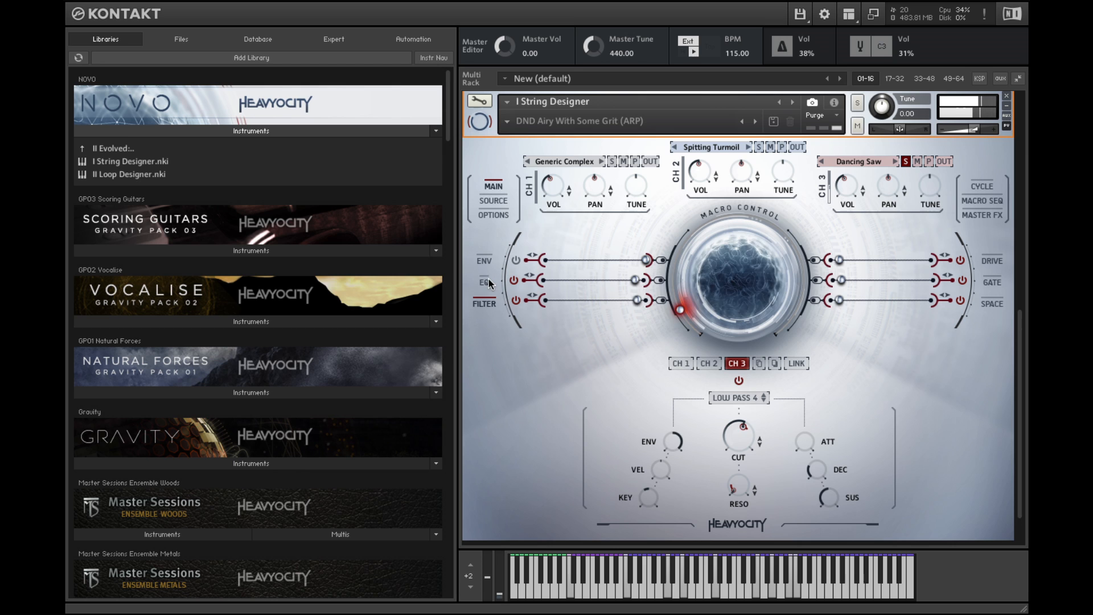
click(484, 283)
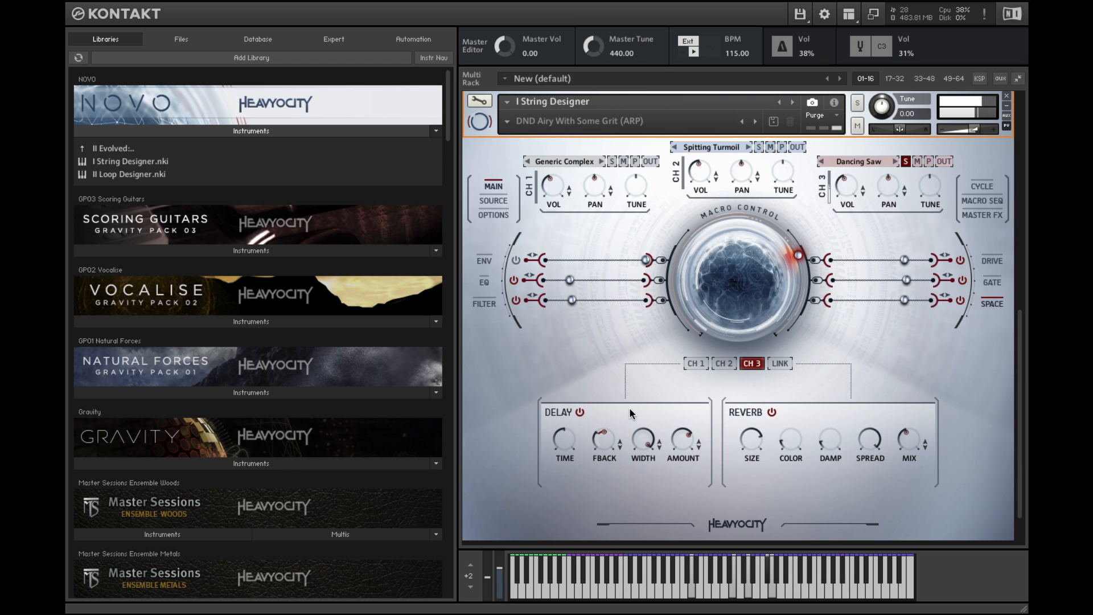
click(904, 161)
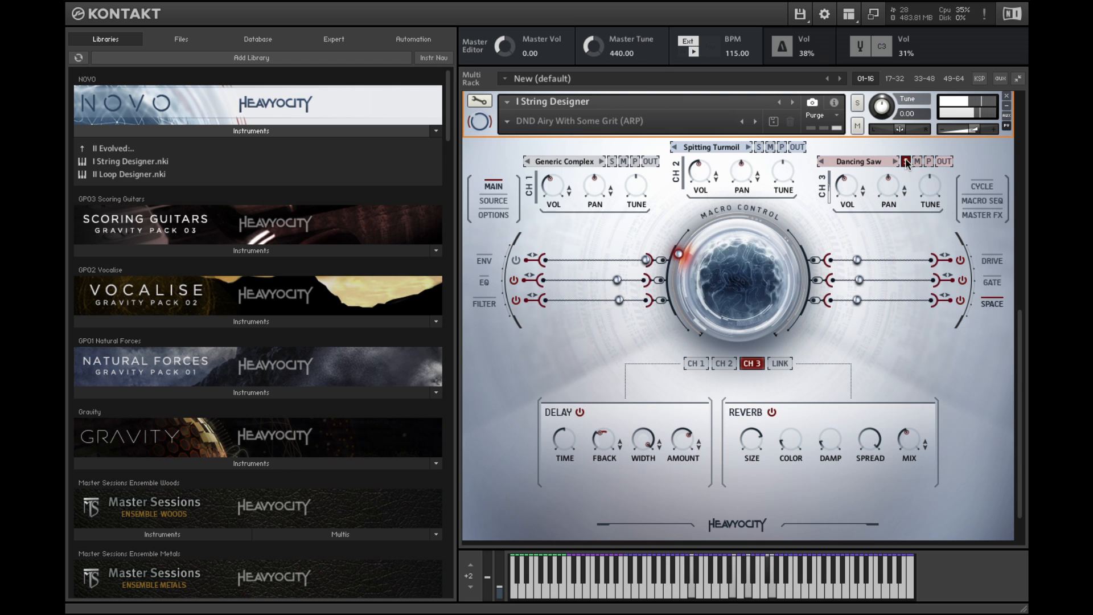